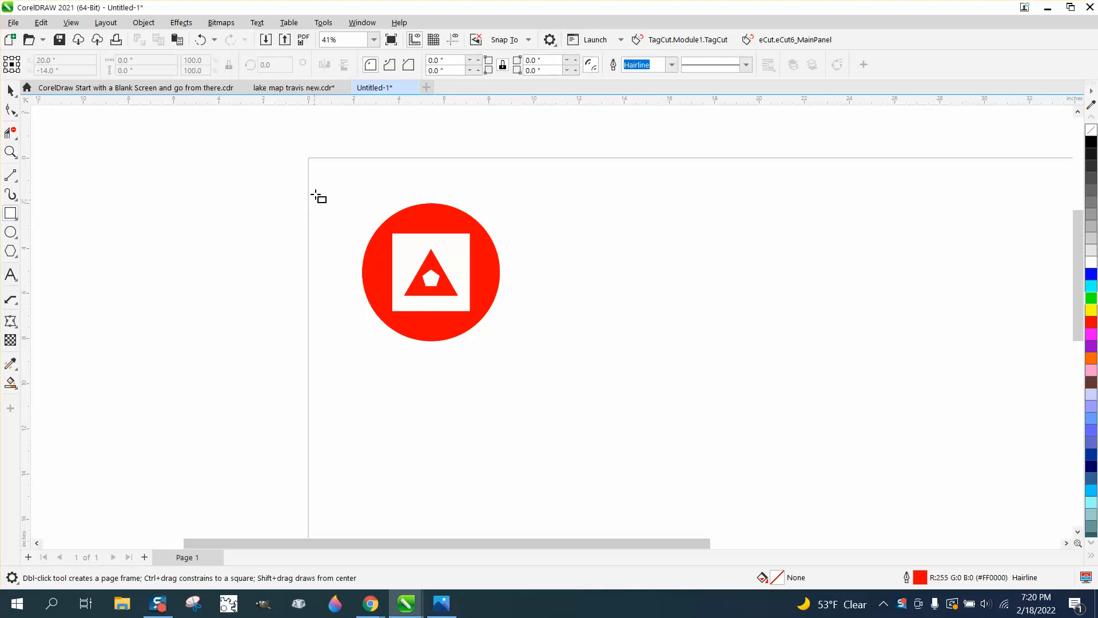
Step: Draw a yellow-filled rectangle, then move the logo picture to the page's left edge
left_click_drag(323, 185, 569, 365)
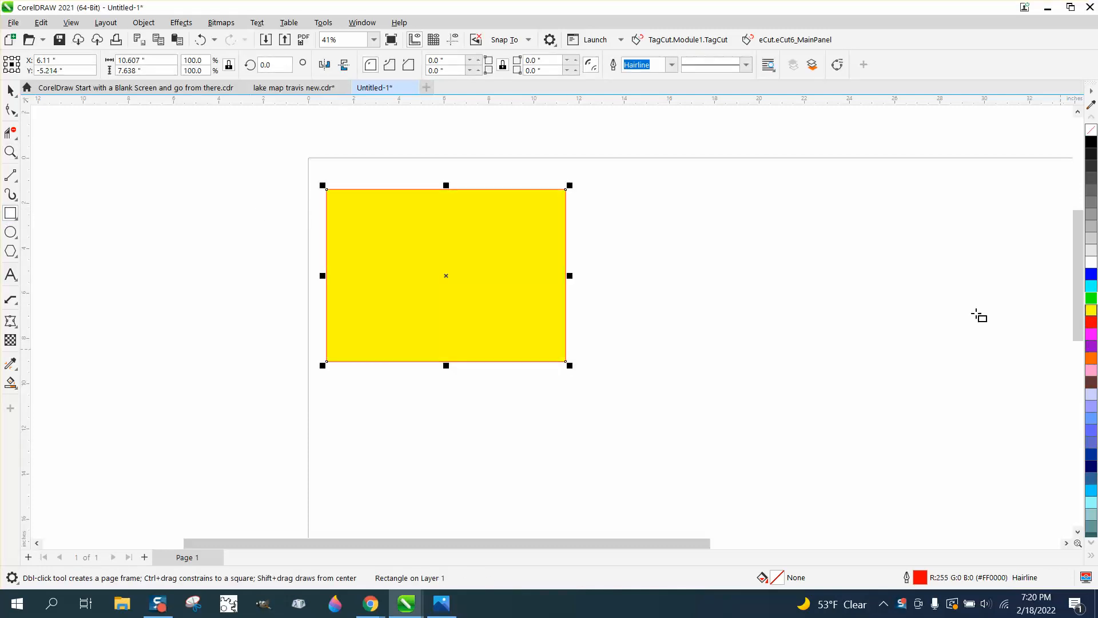
left_click(143, 21)
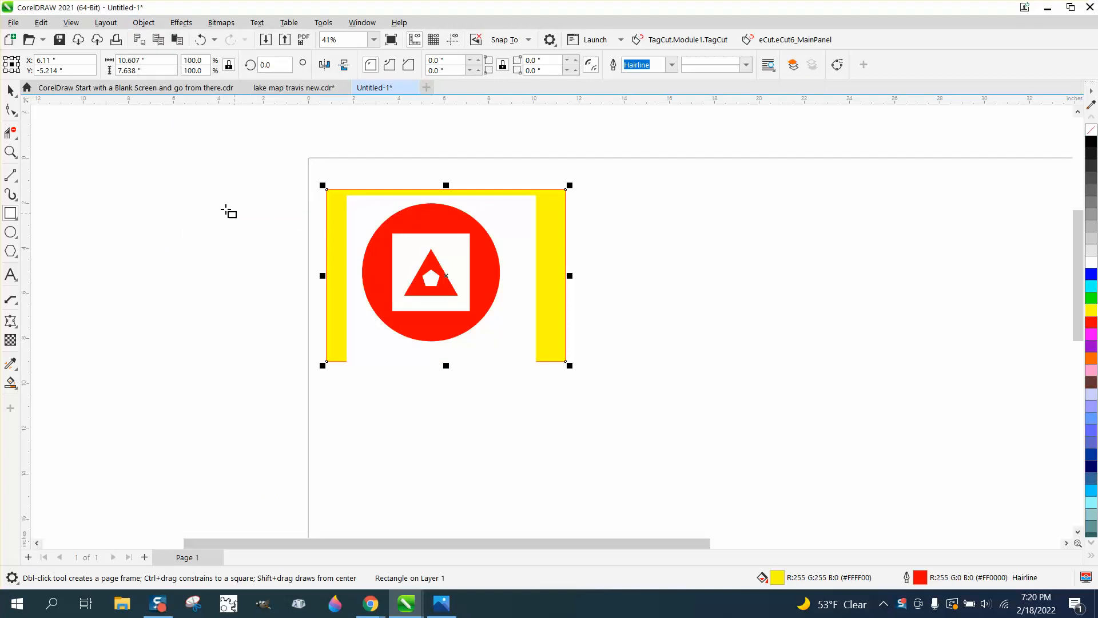
mouse_move(453, 274)
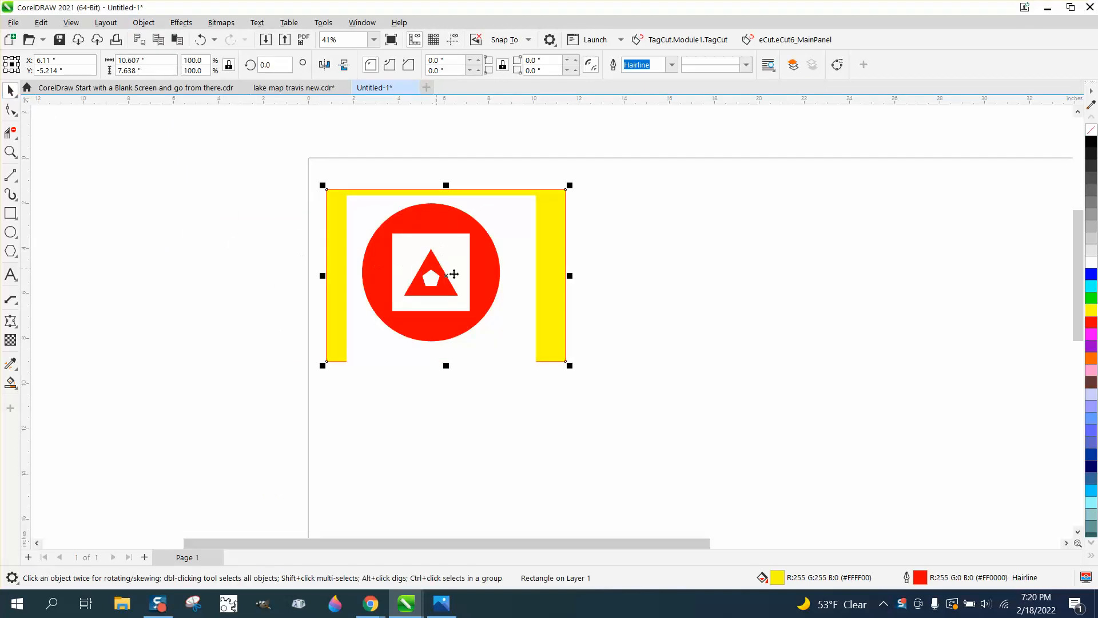
mouse_move(483, 269)
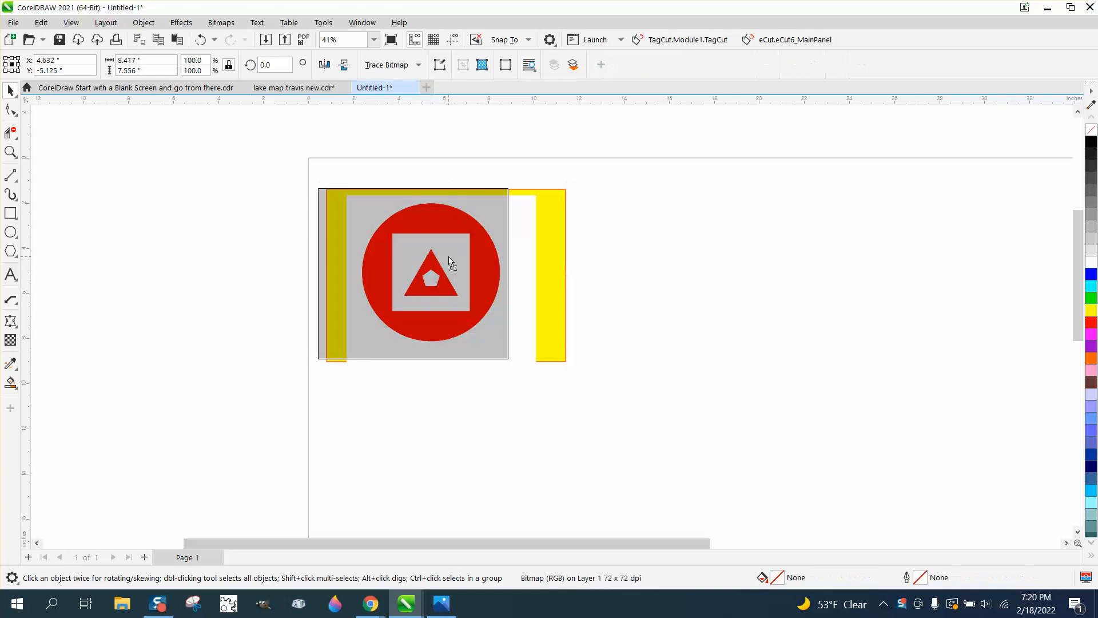
left_click_drag(430, 273, 233, 252)
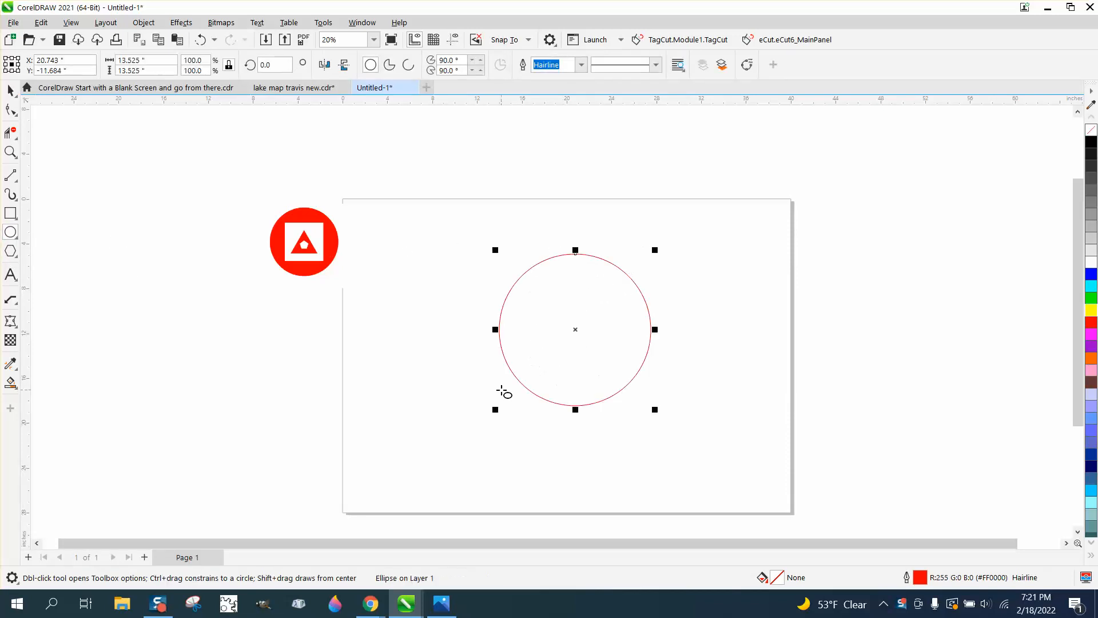
Step: Move the circle toward page centre, drag the square into its centre, and enlarge it
left_click_drag(574, 330, 567, 355)
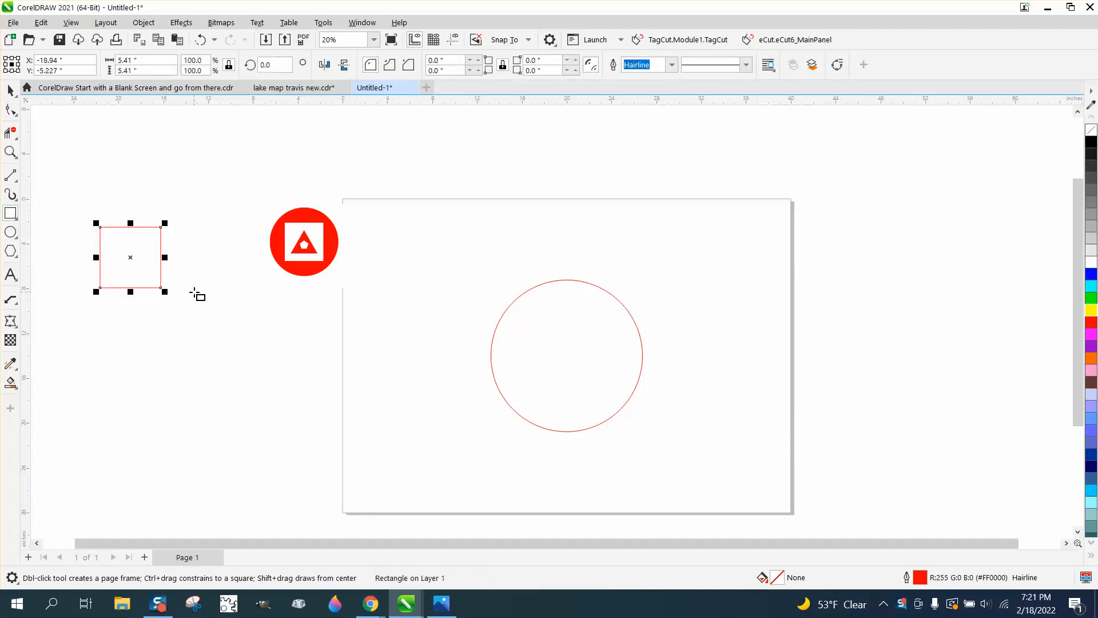
left_click_drag(130, 257, 565, 356)
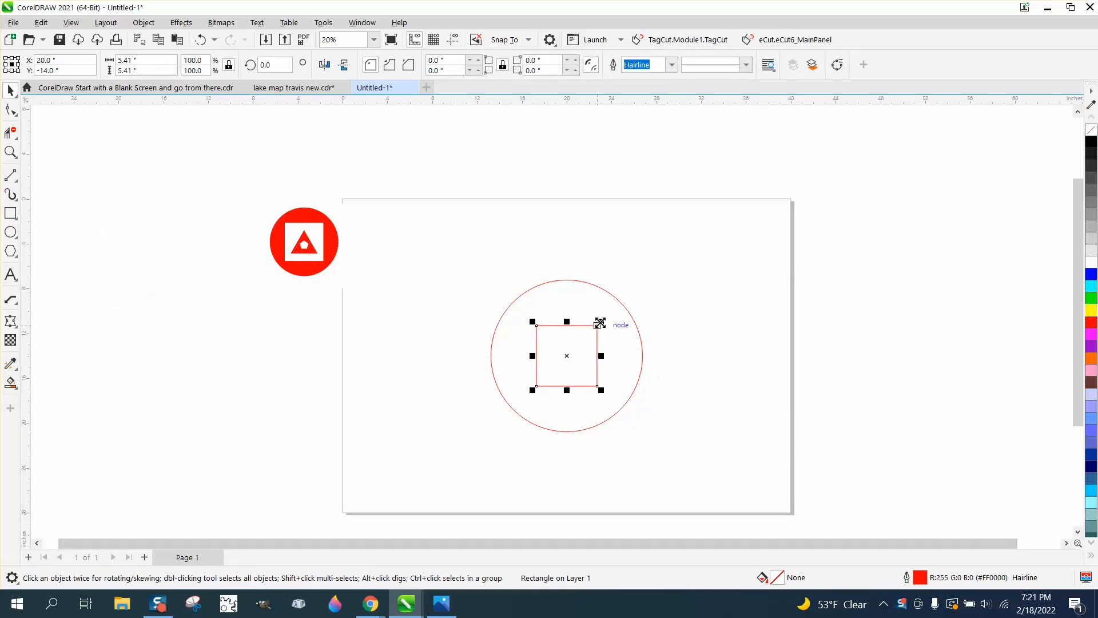
left_click_drag(600, 322, 612, 311)
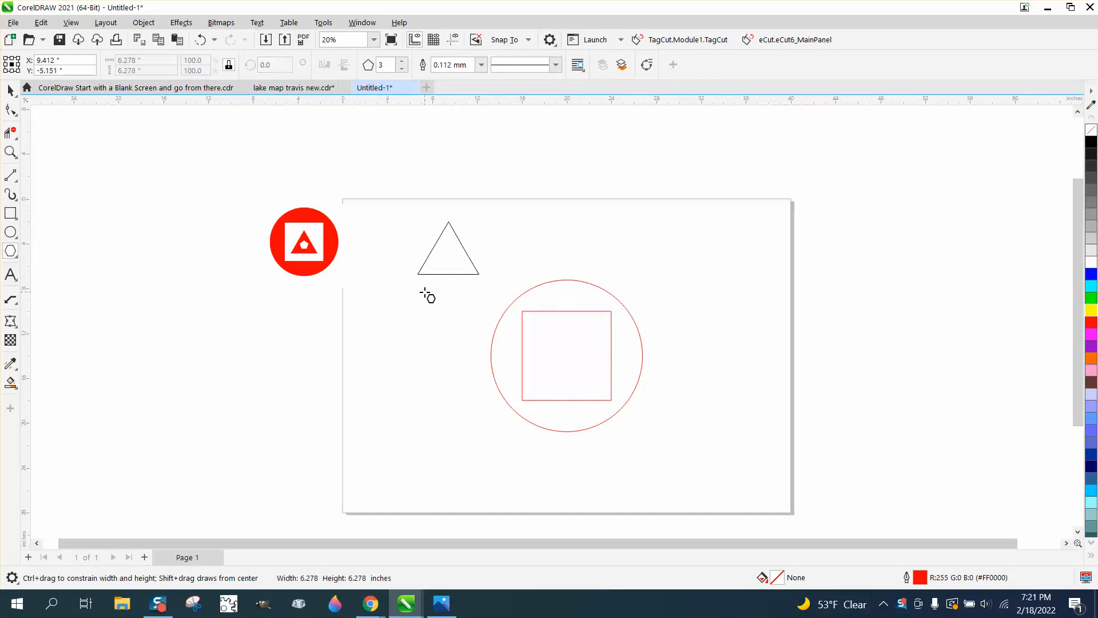
Step: Move the triangle to the guideline intersection and set its polygon sides back to 3
left_click_drag(449, 249, 566, 357)
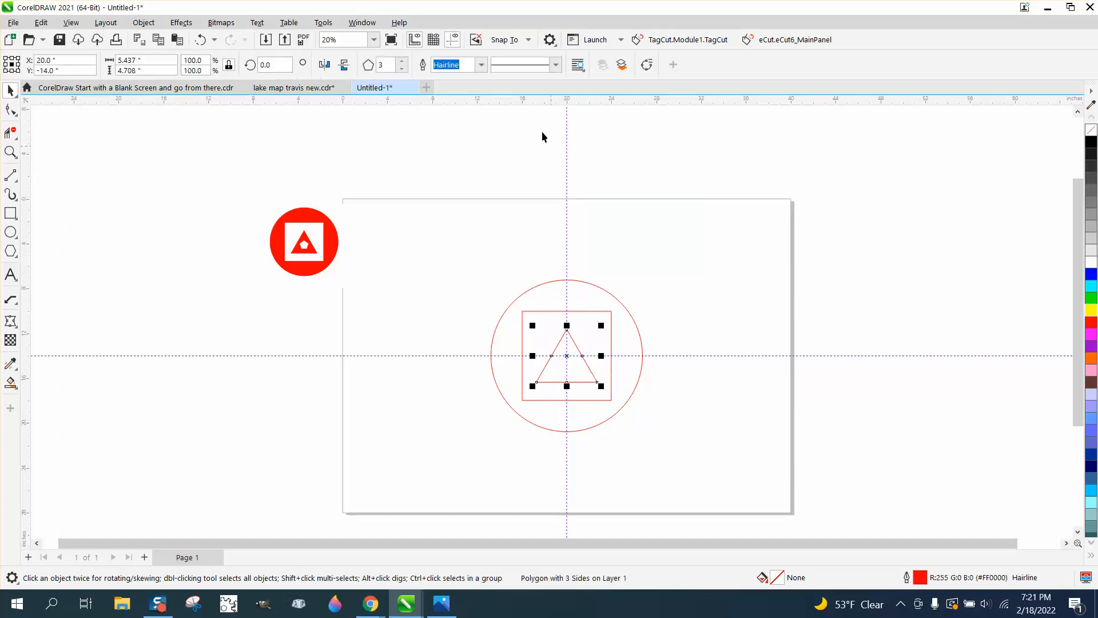
left_click(402, 61)
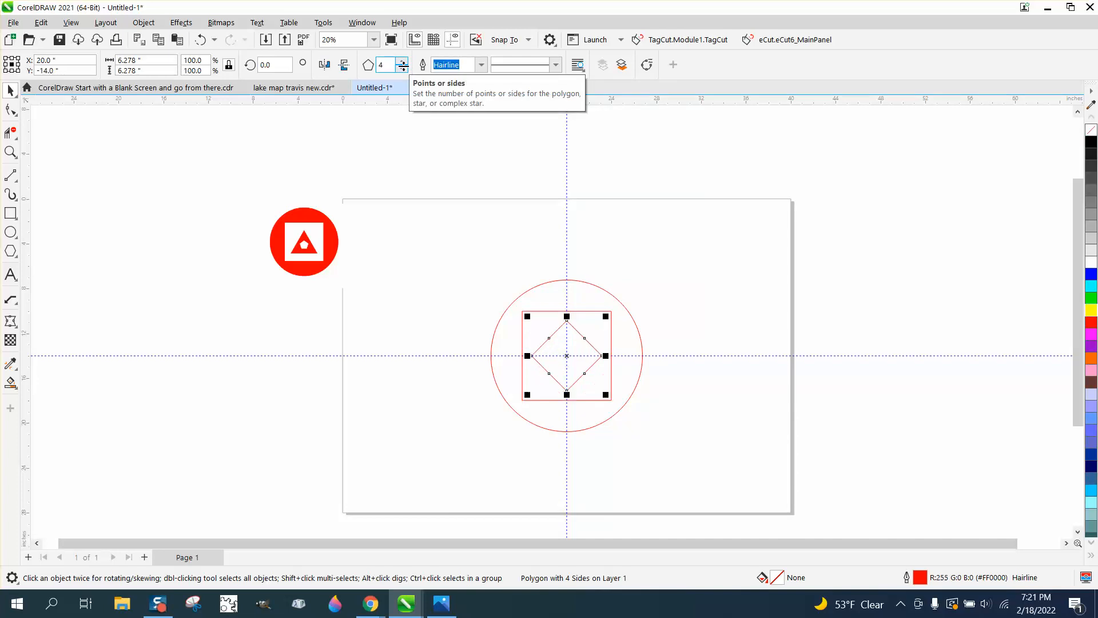
left_click(402, 68)
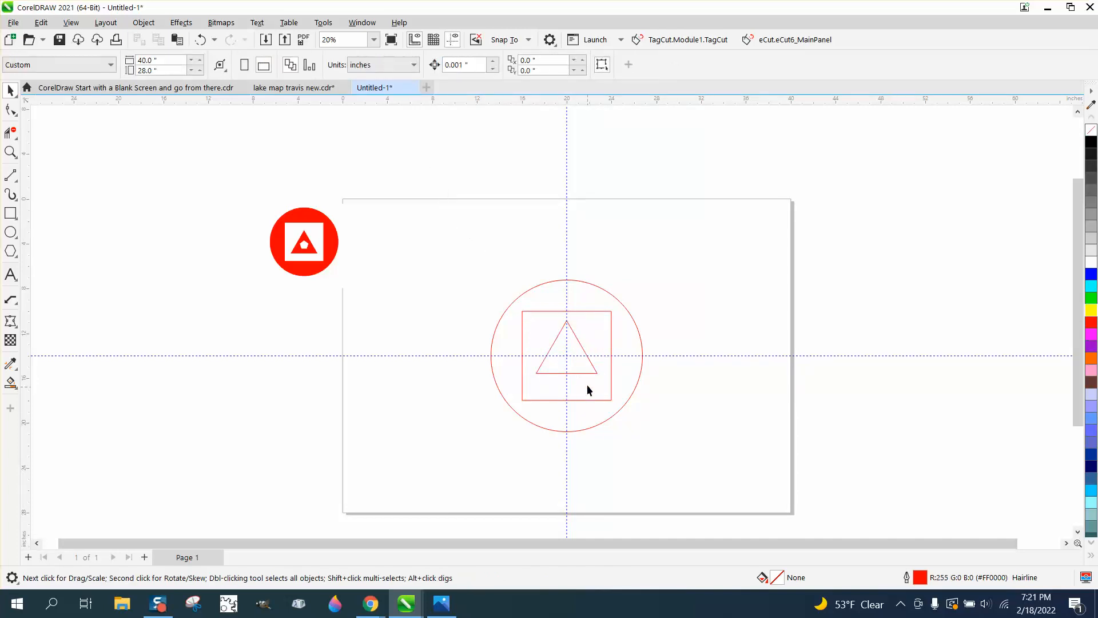
mouse_move(611, 350)
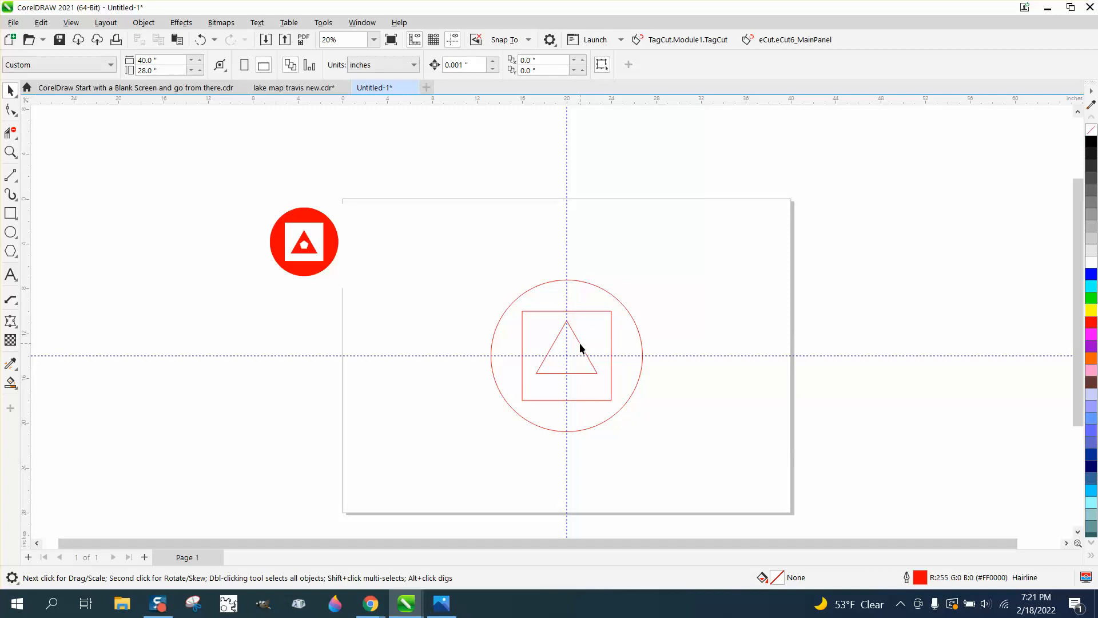
left_click(567, 358)
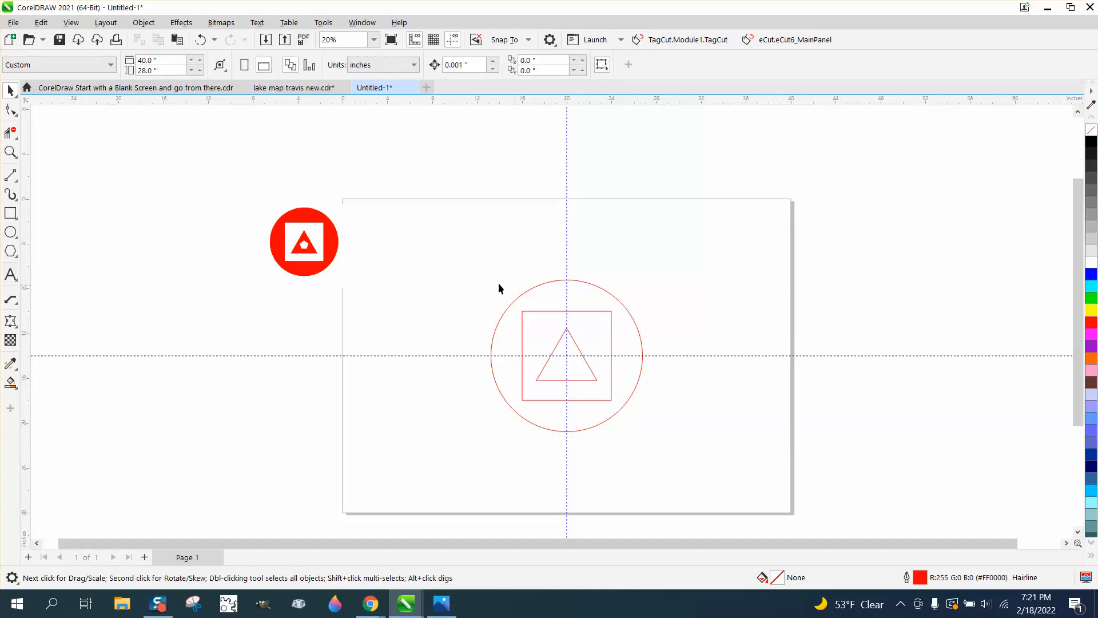
left_click(10, 251)
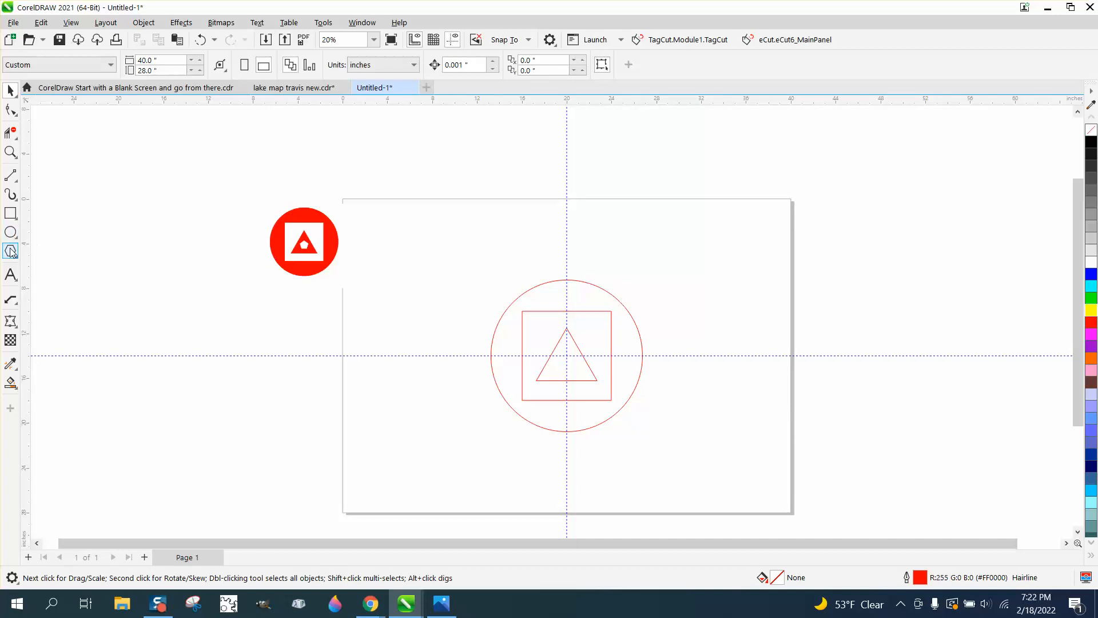
Step: Set the Polygon tool to 5 sides, then restore the triangle to 3 sides
left_click(11, 250)
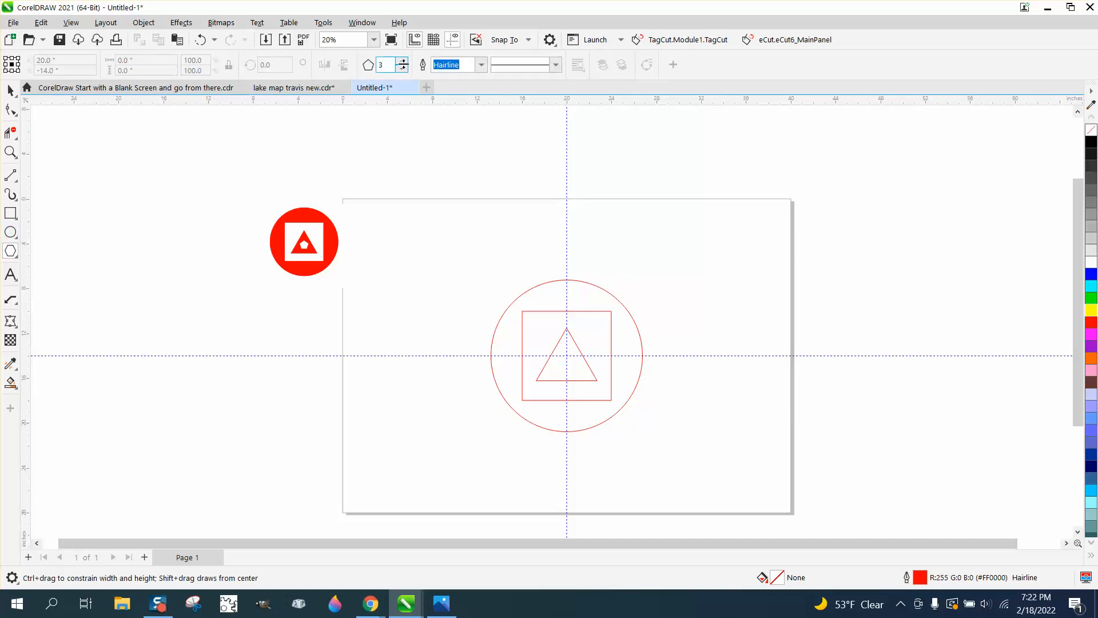
left_click(402, 61)
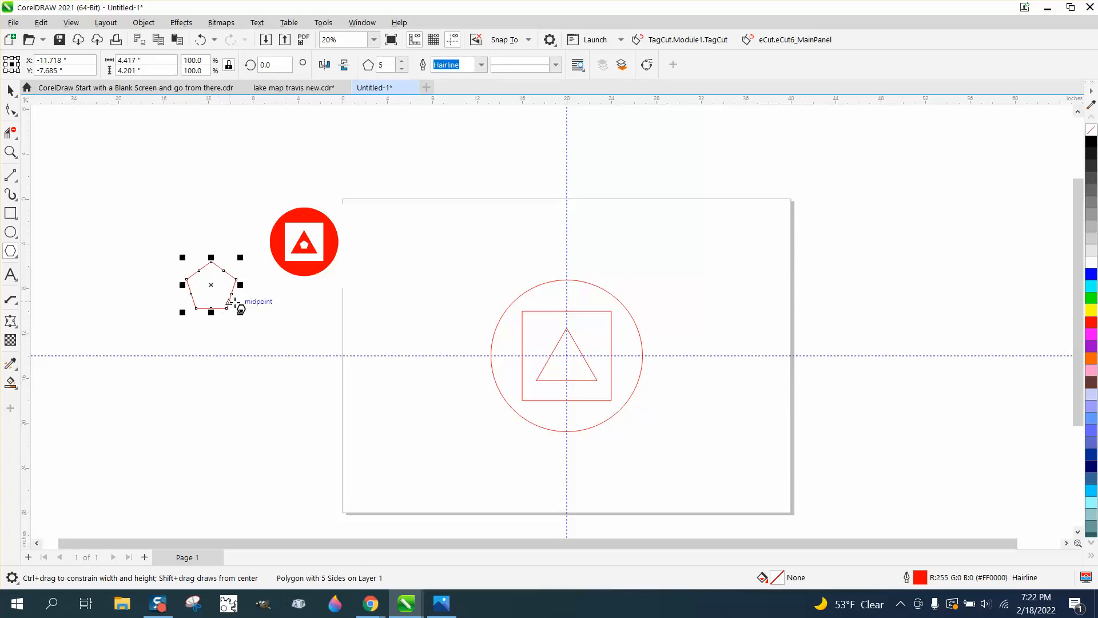
mouse_move(243, 259)
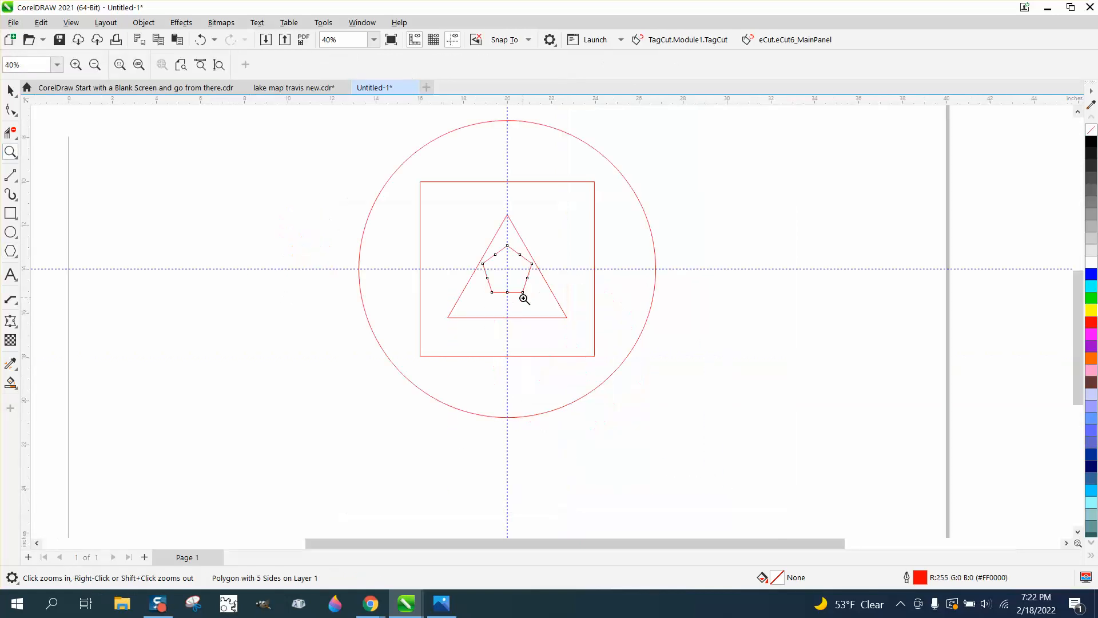
left_click(506, 268)
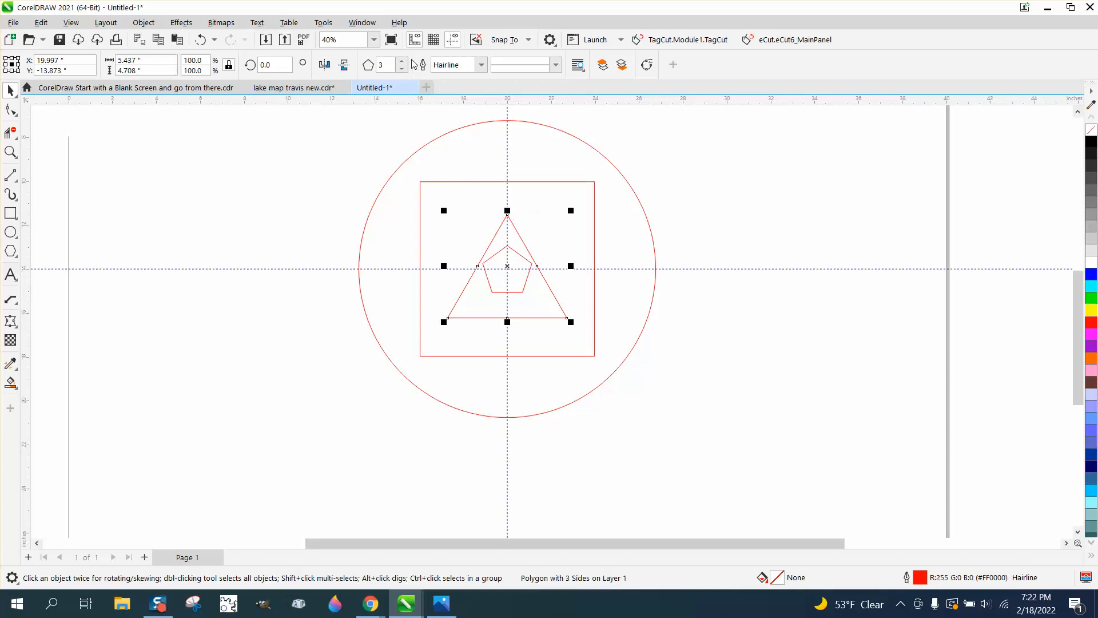
left_click(397, 61)
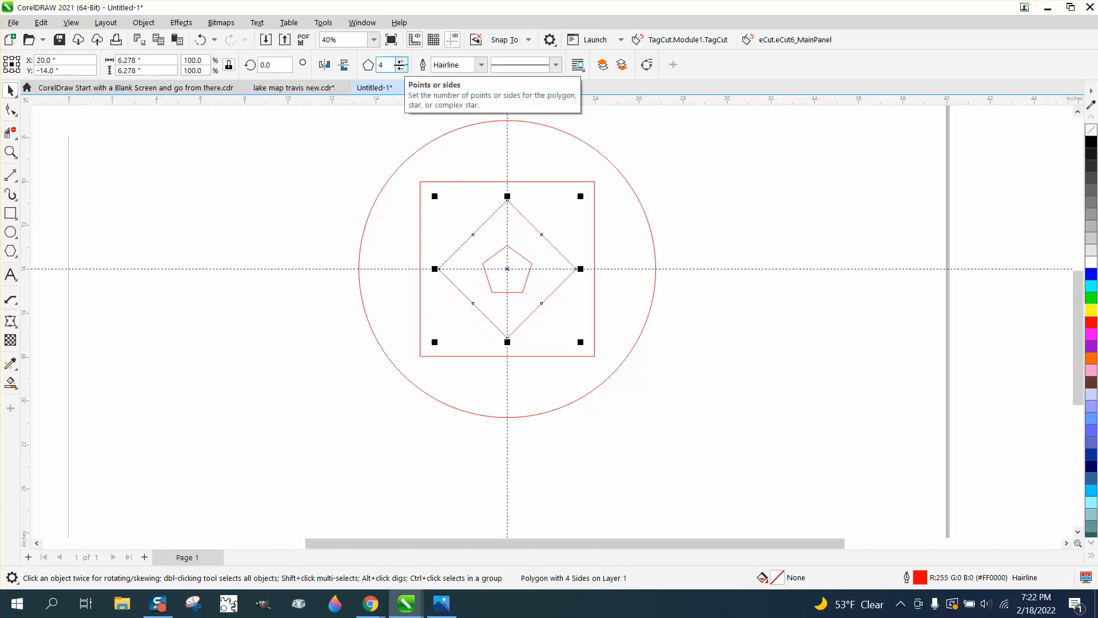
left_click(400, 68)
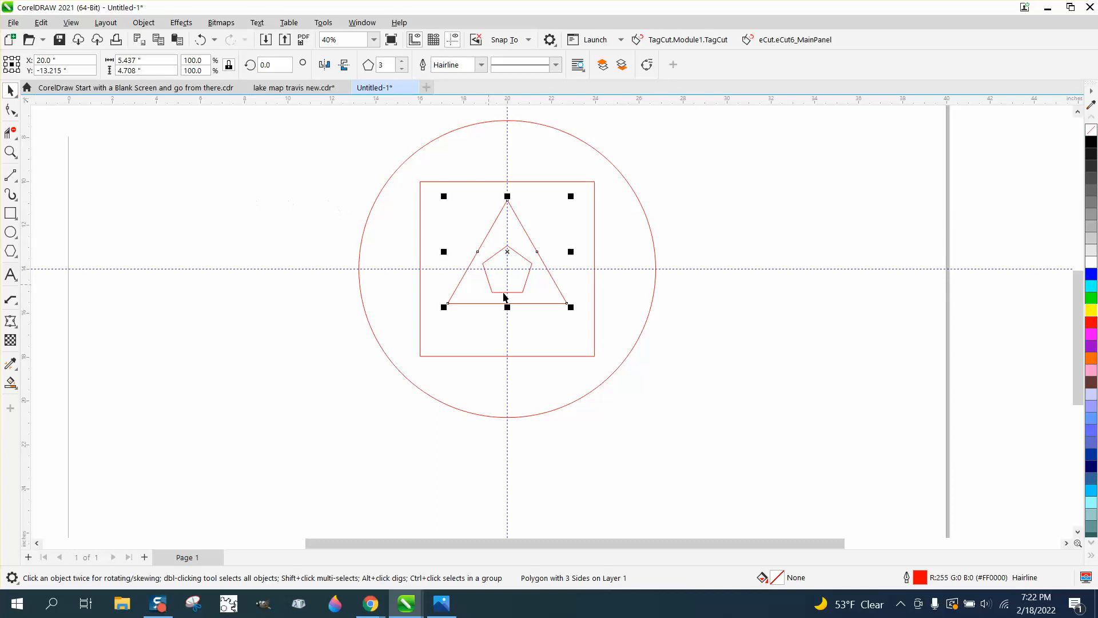
mouse_move(442, 272)
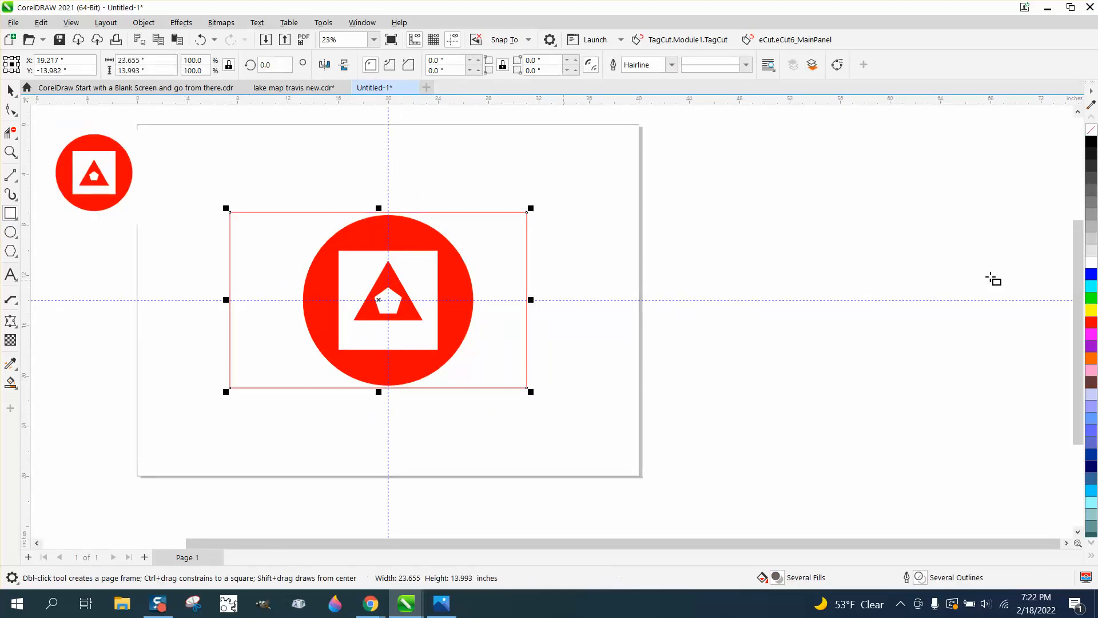
Step: Fill the background rectangle yellow and zoom in on the finished design
left_click(143, 22)
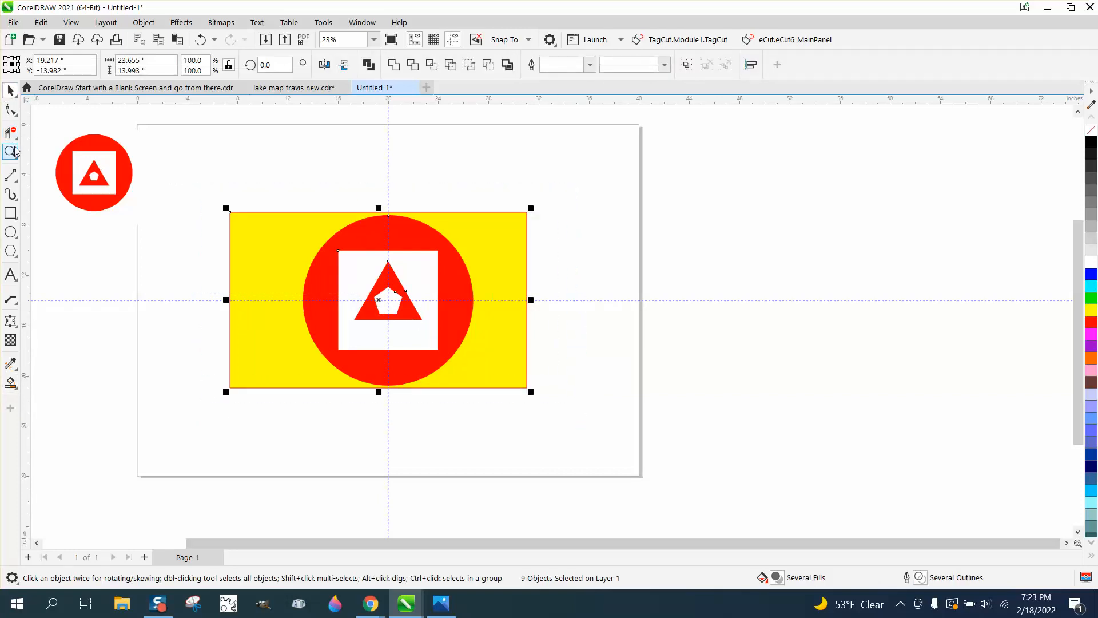
left_click(11, 152)
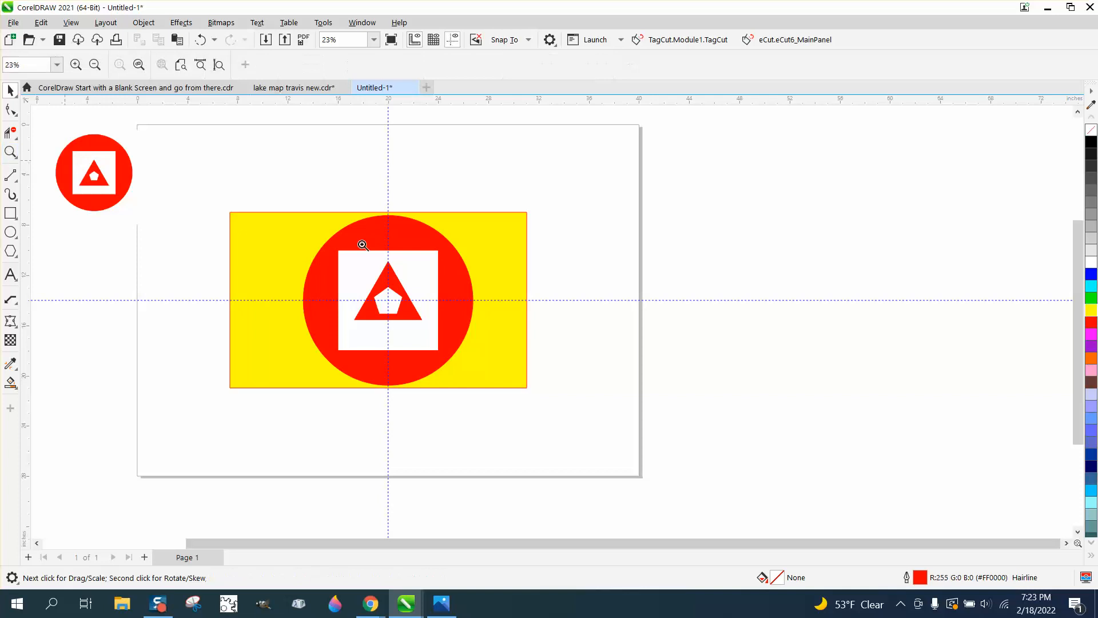
left_click(363, 245)
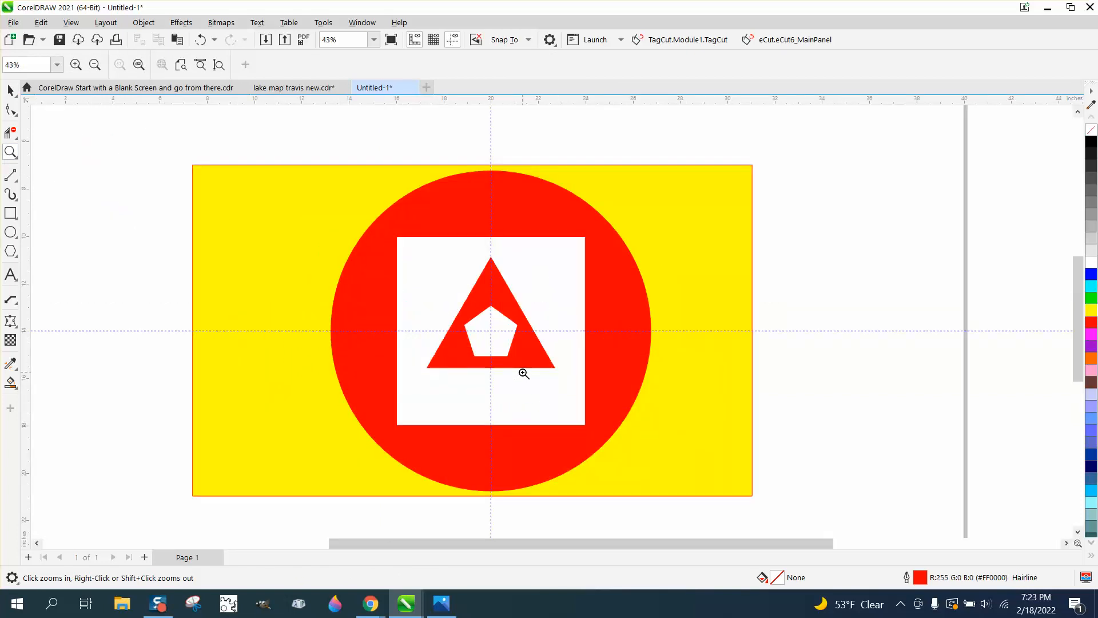